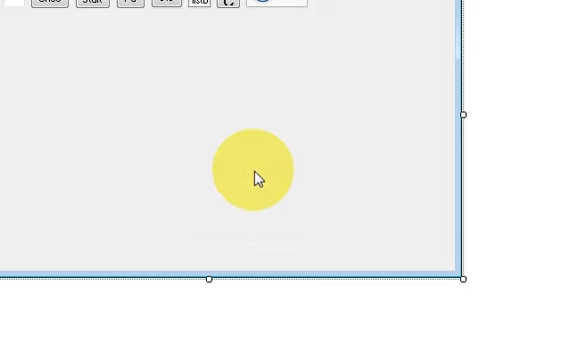
Step: Enlarge Form1 in the designer and scroll the Toolbox toward the controls to add
{"action": "left_click_drag", "start_coordinate": [256, 170], "coordinate": [186, 184]}
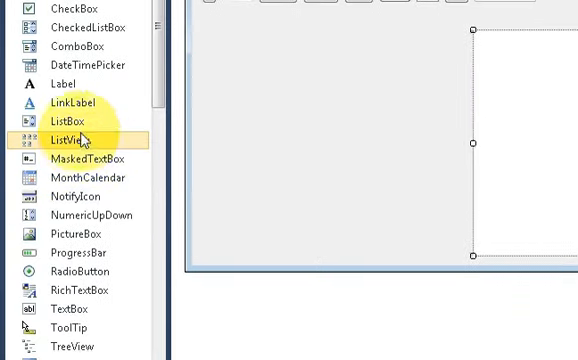
{"action": "scroll", "scroll_direction": "down", "scroll_amount": 3}
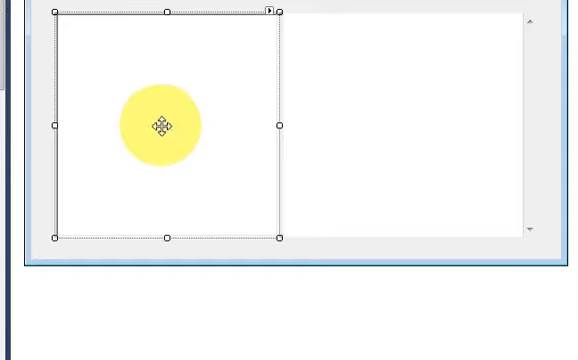
Step: Position richTextBox1 and webBrowser1 side by side so the two panes fill the form
{"action": "left_click_drag", "start_coordinate": [158, 124], "coordinate": [344, 124]}
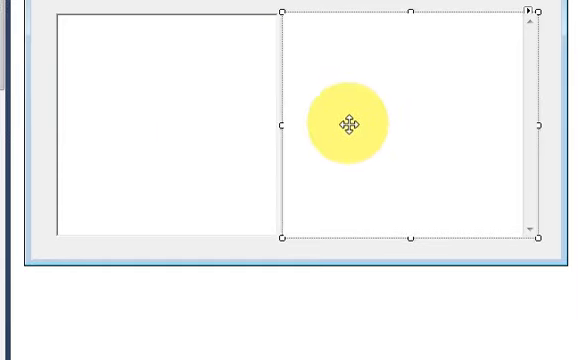
{"action": "left_click_drag", "start_coordinate": [344, 122], "coordinate": [384, 122]}
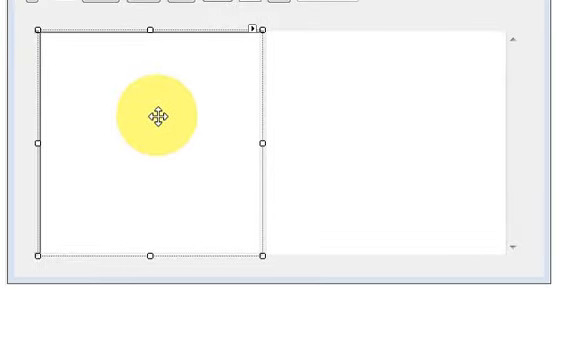
{"action": "scroll", "scroll_direction": "down", "scroll_amount": 3}
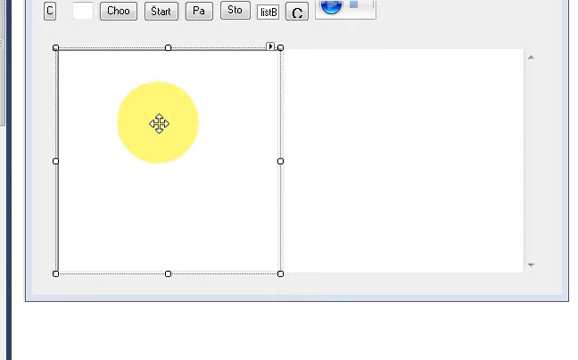
{"action": "left_click_drag", "start_coordinate": [156, 120], "coordinate": [196, 144]}
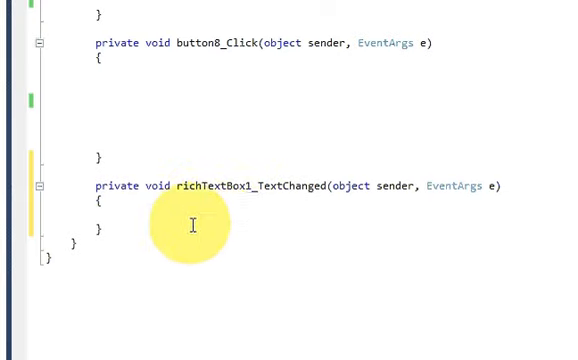
{"action": "mouse_move", "coordinate": [224, 206]}
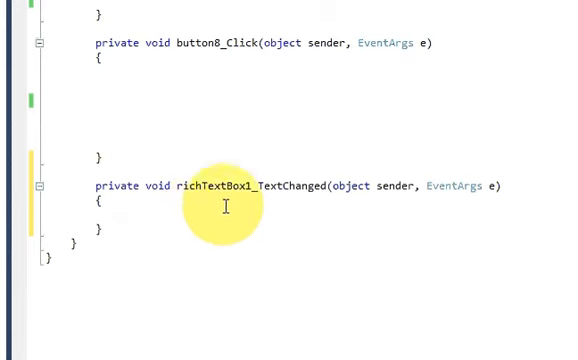
Step: Write webBrowser1.DocumentText = richTextBox1.Text; inside the TextChanged handler using IntelliSense
{"action": "left_click", "coordinate": [122, 216]}
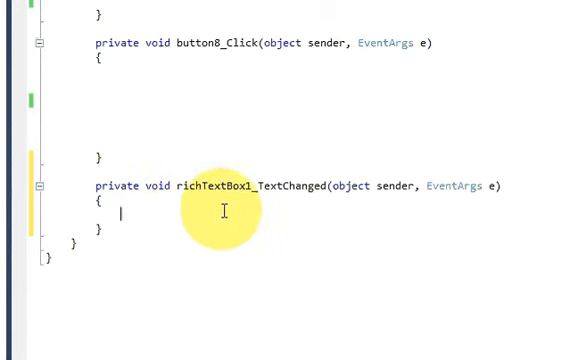
{"action": "mouse_move", "coordinate": [200, 218]}
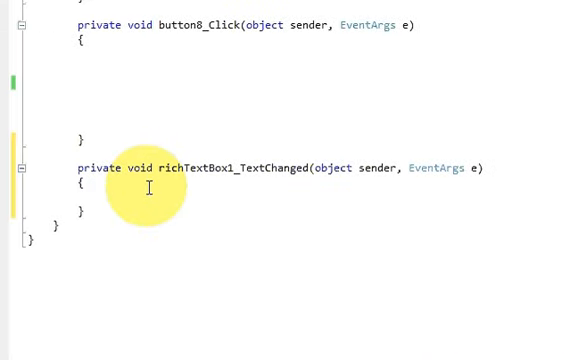
{"action": "type", "text": "webBrowser1"}
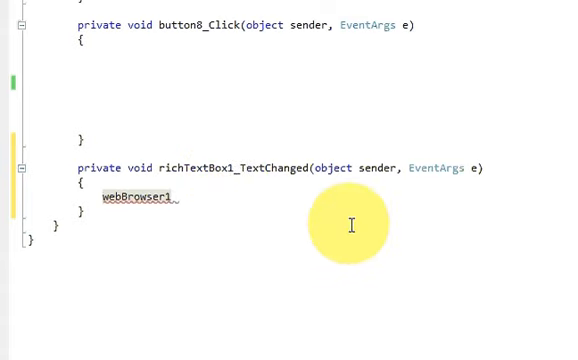
{"action": "type", "text": ".d"}
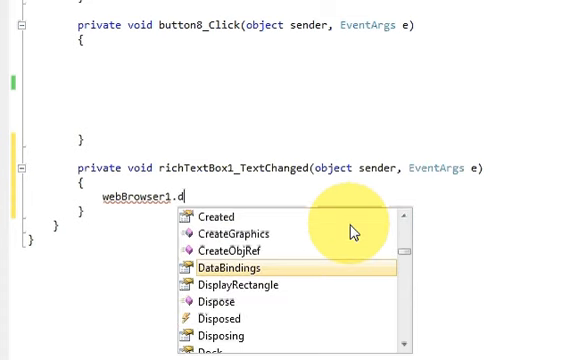
{"action": "type", "text": "ocumentText"}
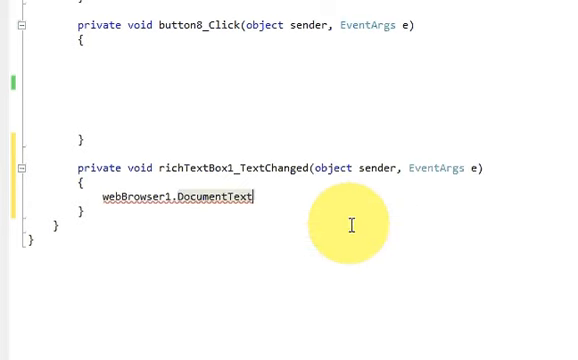
{"action": "type", "text": "="}
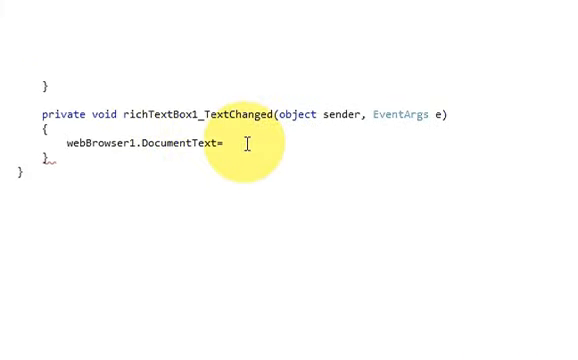
{"action": "type", "text": "richTextBox1"}
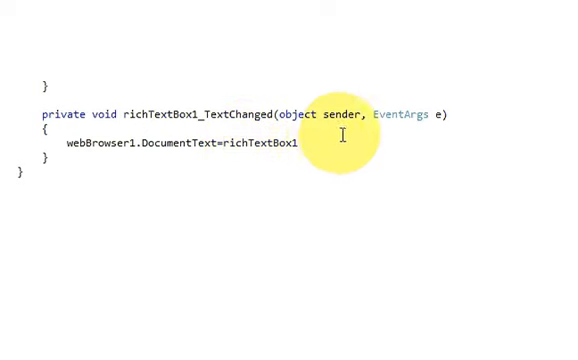
{"action": "type", "text": "."}
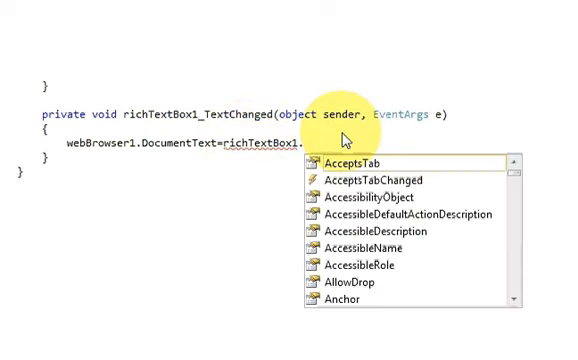
{"action": "type", "text": "Text"}
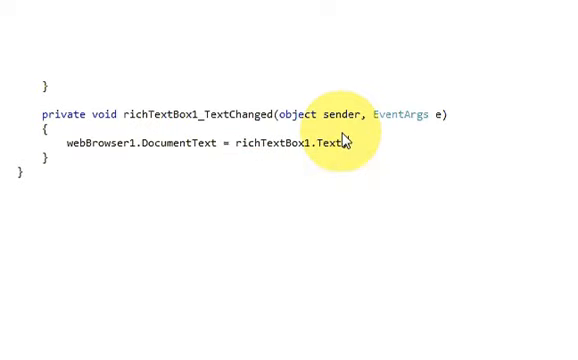
{"action": "type", "text": ";"}
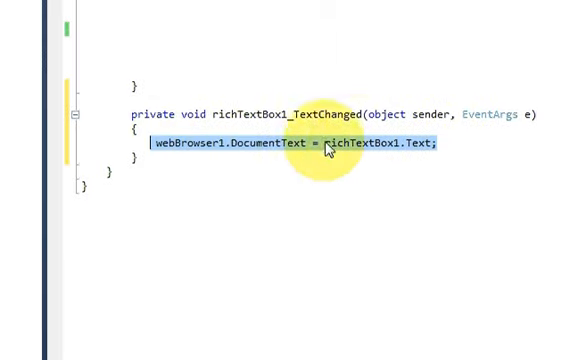
{"action": "mouse_move", "coordinate": [392, 124]}
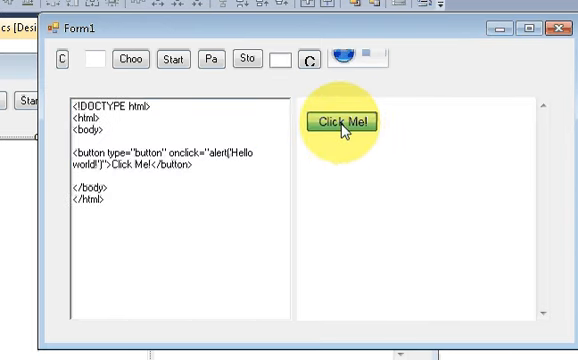
Step: Press the rendered Click Me! button and dismiss its Hello world! alert
{"action": "left_click", "coordinate": [342, 122]}
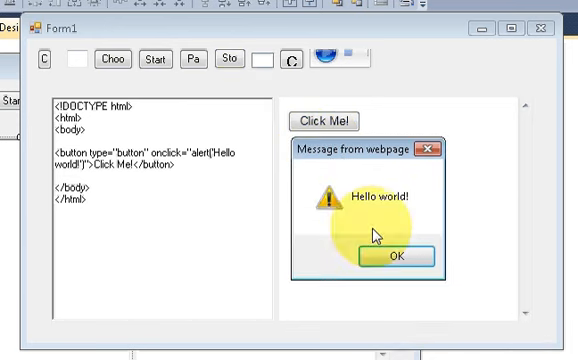
{"action": "mouse_move", "coordinate": [400, 258]}
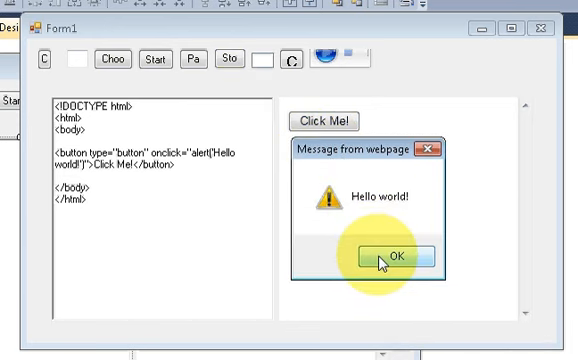
{"action": "left_click", "coordinate": [396, 252]}
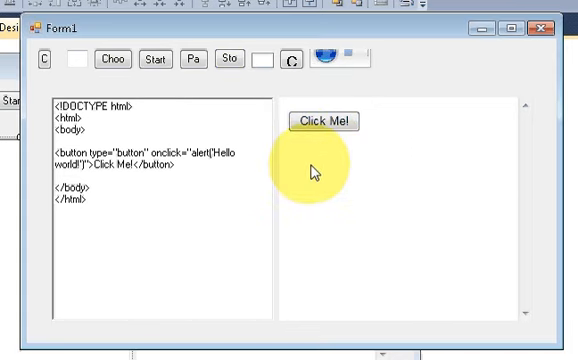